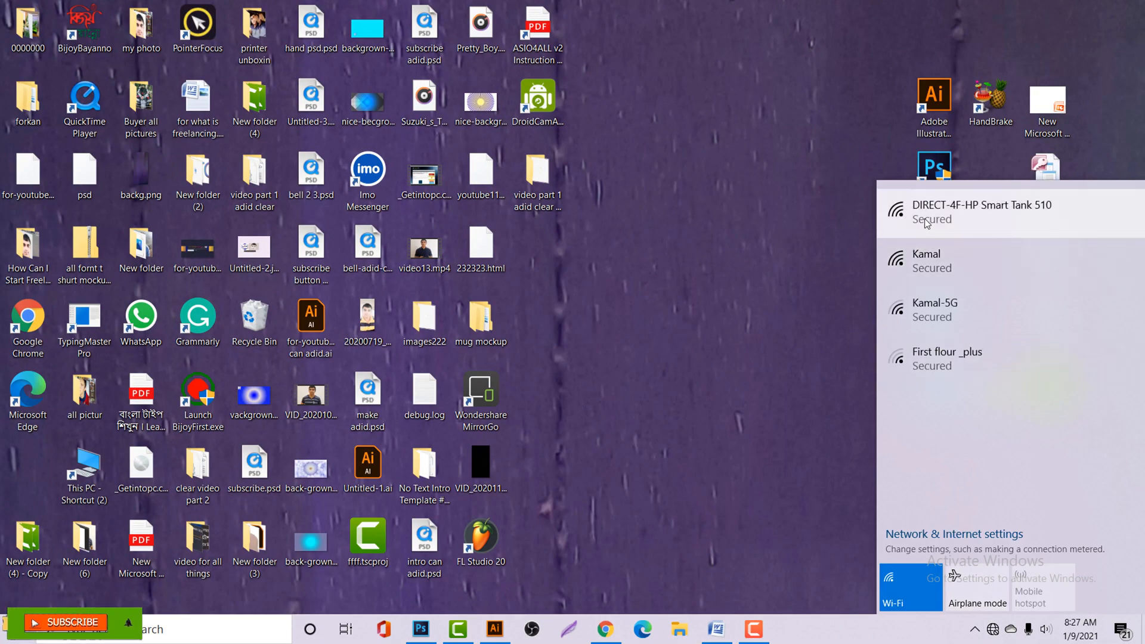
Connect Windows to the printer's DIRECT-4F-HP Smart Tank 510 wireless network
{"action": "left_click", "coordinate": [982, 212]}
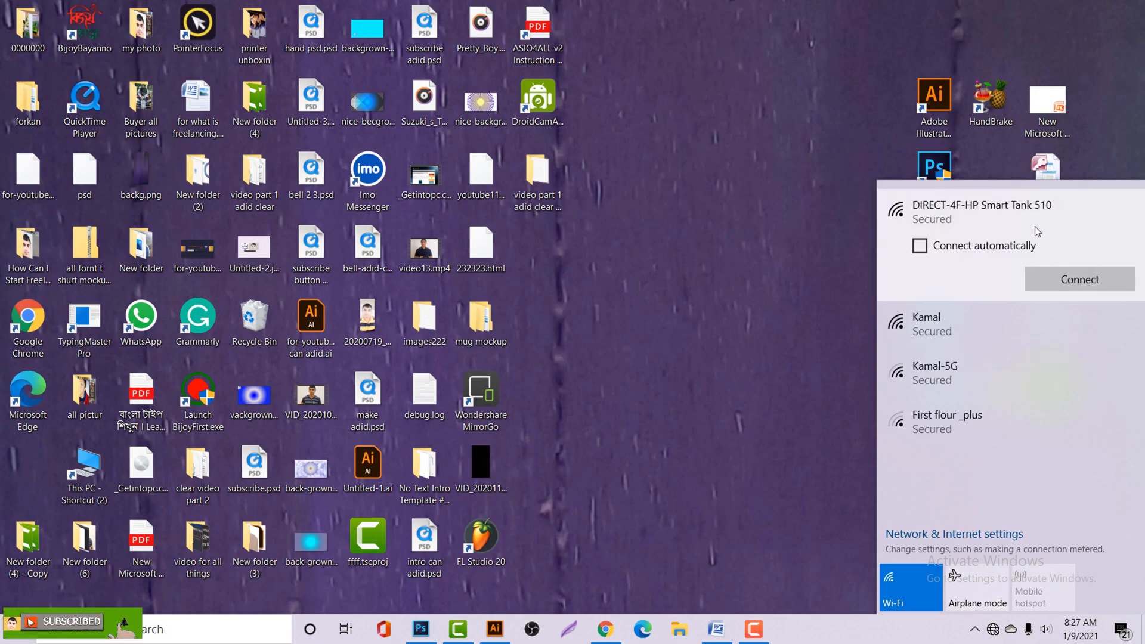
{"action": "left_click", "coordinate": [1079, 279]}
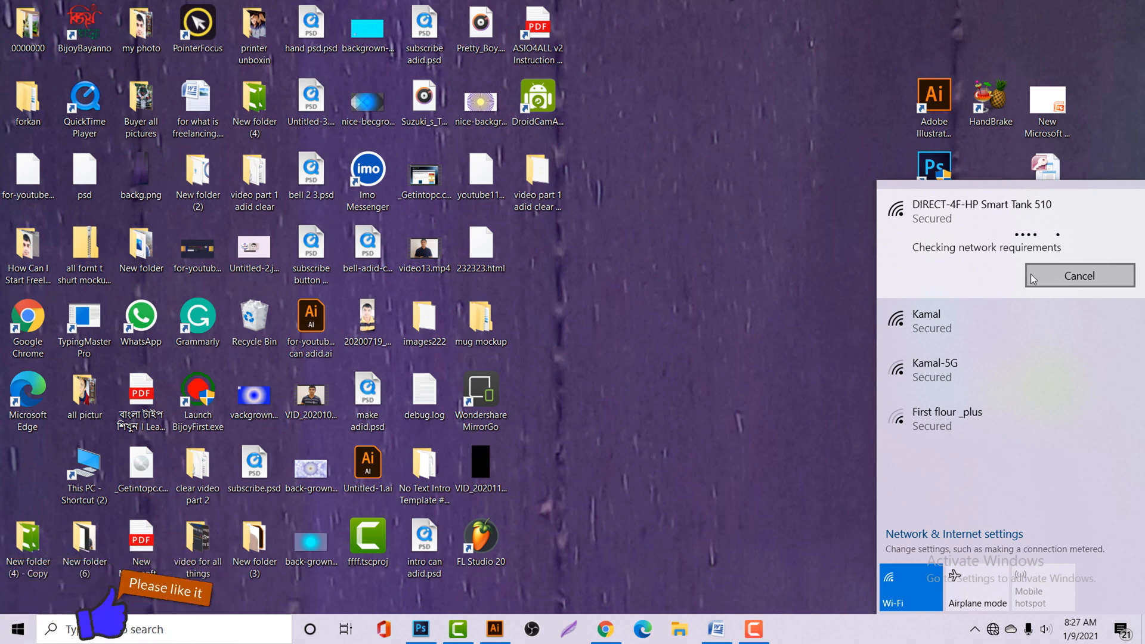
{"action": "mouse_move", "coordinate": [1017, 285]}
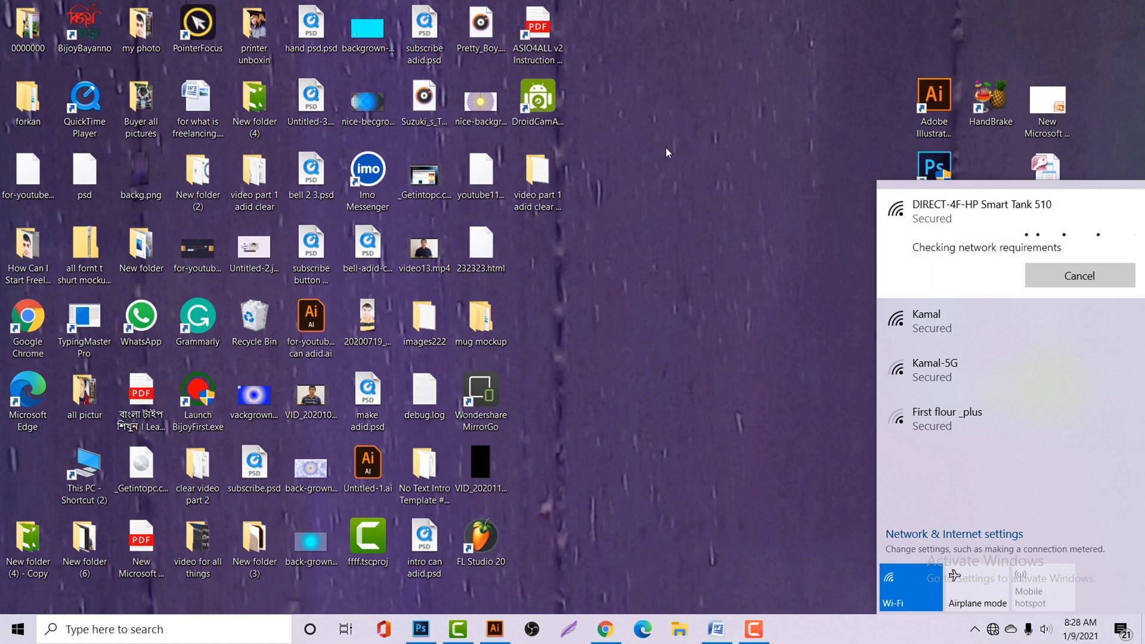
Dismiss the network list and search 123hp.com from the Chrome address bar
{"action": "left_click", "coordinate": [991, 629]}
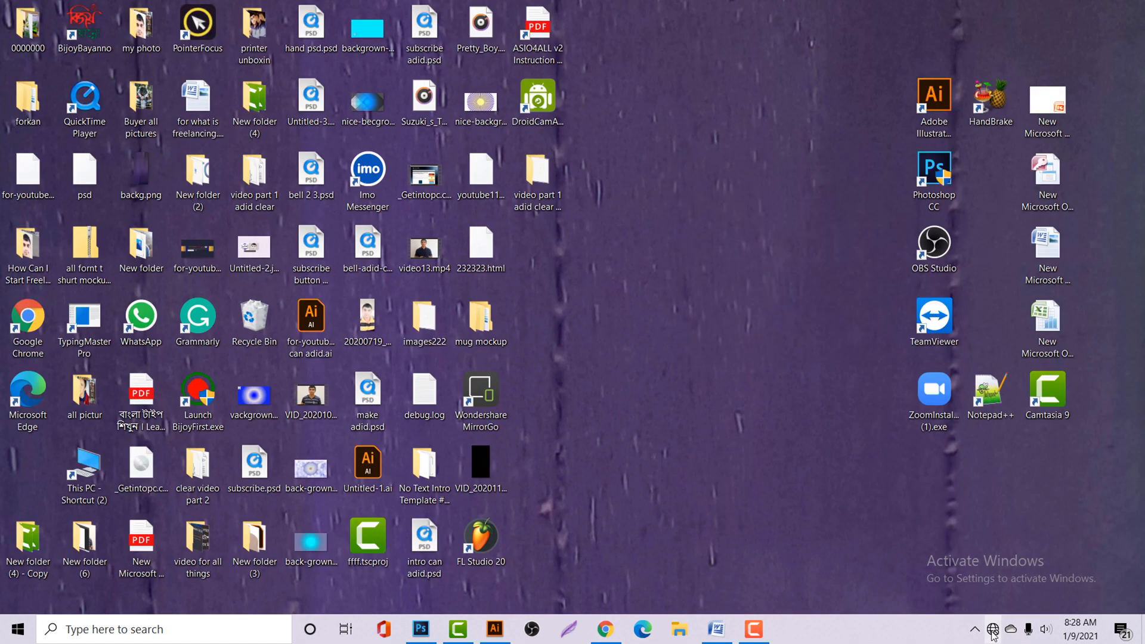
{"action": "mouse_move", "coordinate": [997, 532]}
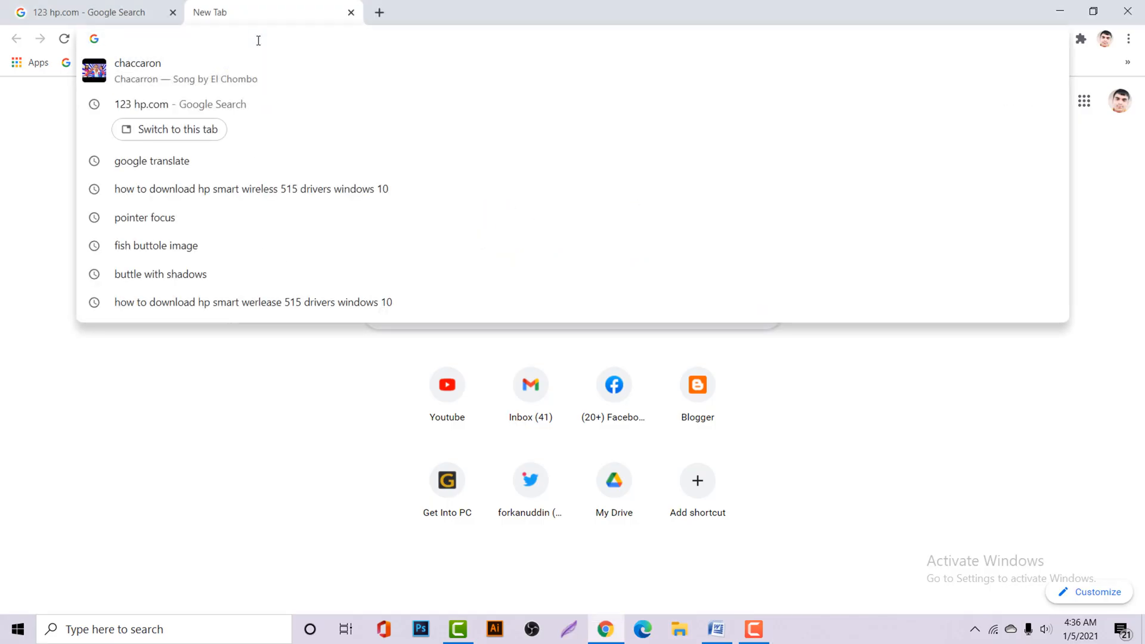
{"action": "type", "text": "123hp.com"}
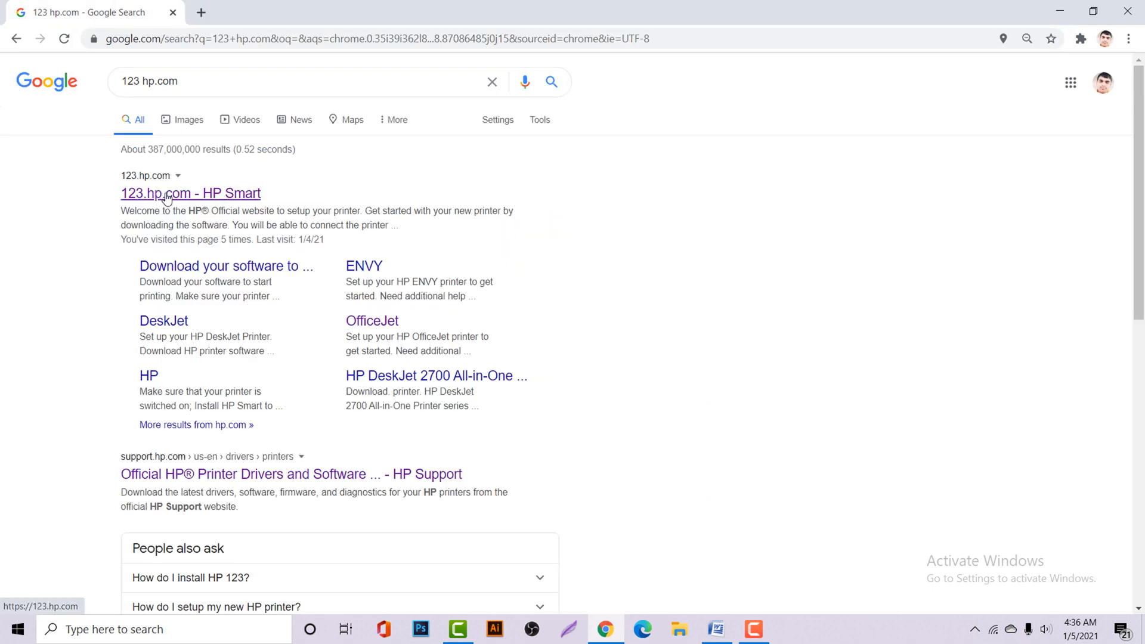
On 123.hp.com, enter HP Smart Tank 515 Wireless All-in-One as the product
{"action": "left_click", "coordinate": [190, 193]}
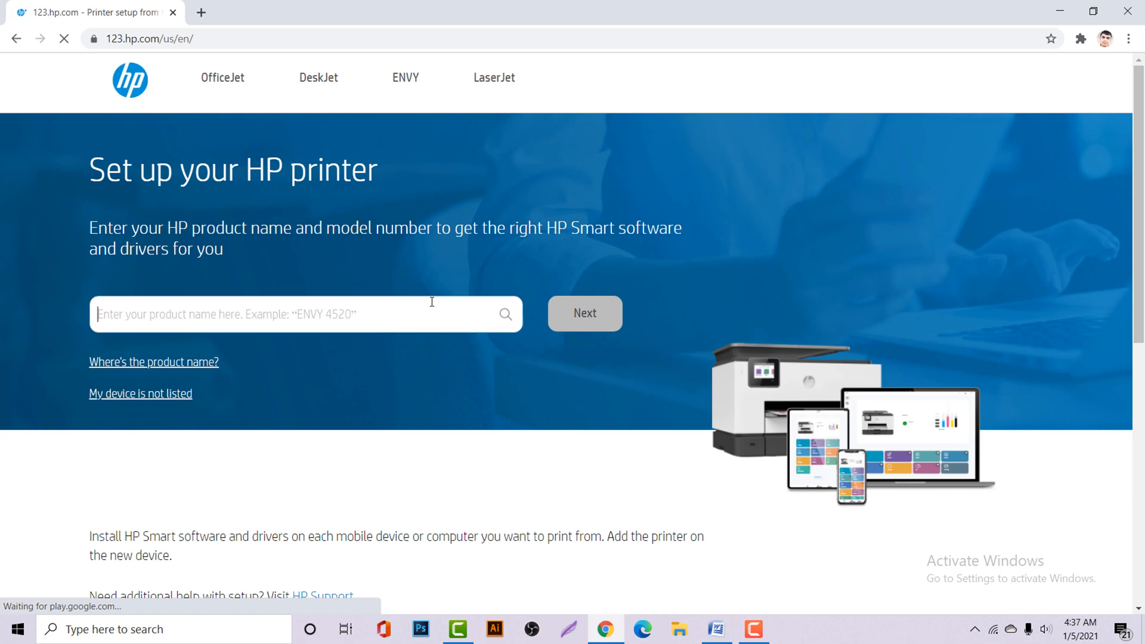
{"action": "type", "text": "h"}
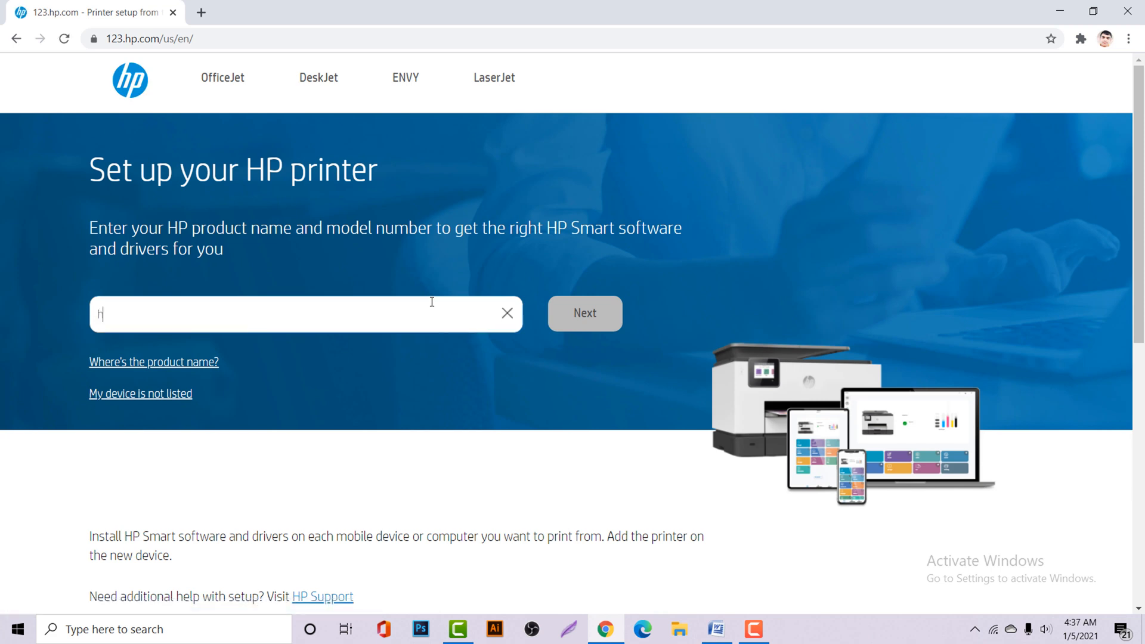
{"action": "type", "text": "p smart tank 515"}
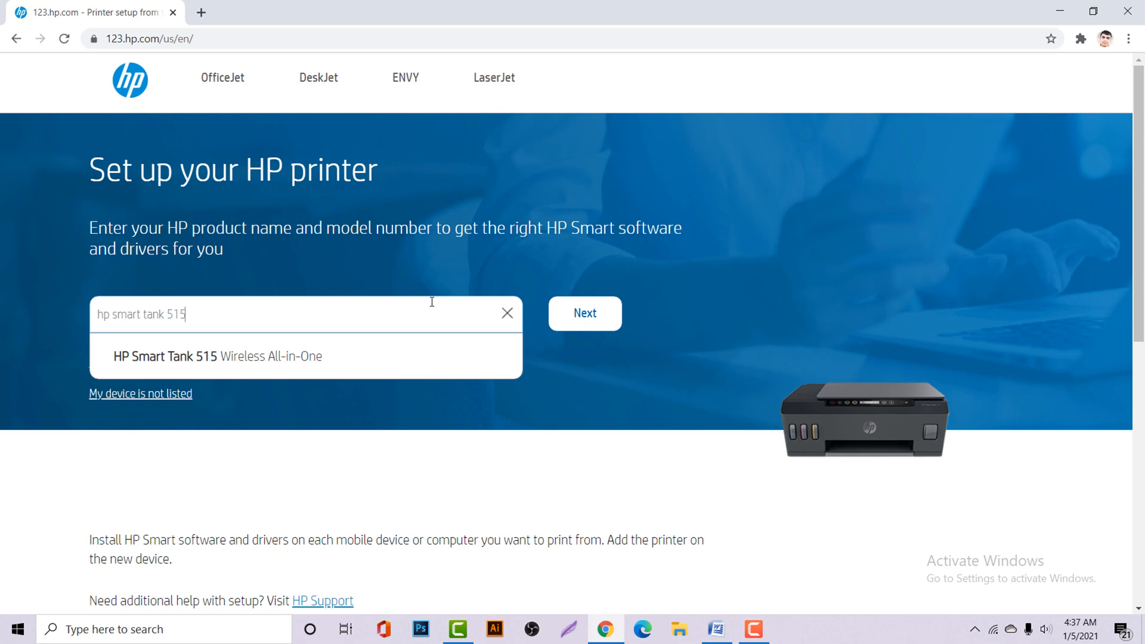
{"action": "type", "text": "w"}
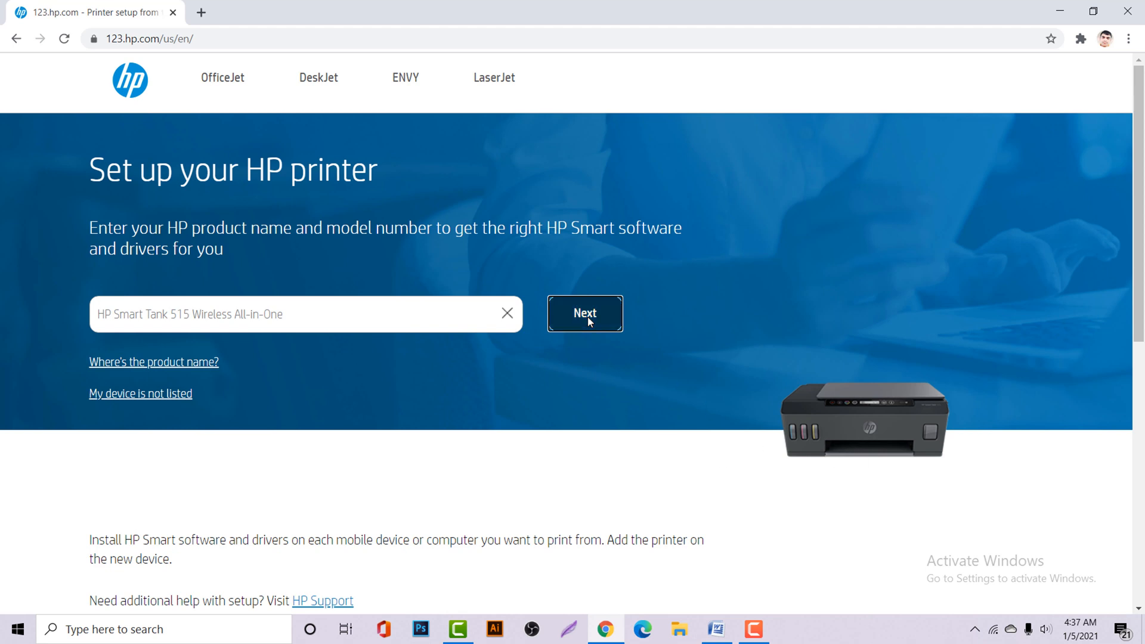
Submit the printer model and install HP Smart via the Microsoft Store
{"action": "left_click", "coordinate": [584, 314]}
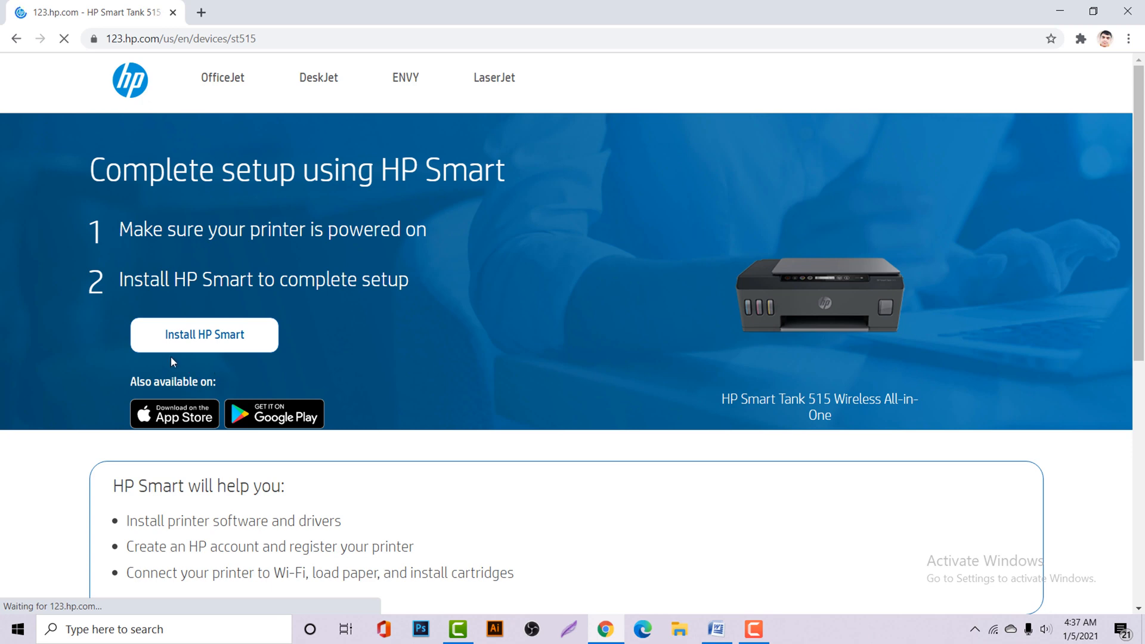
{"action": "left_click", "coordinate": [204, 333]}
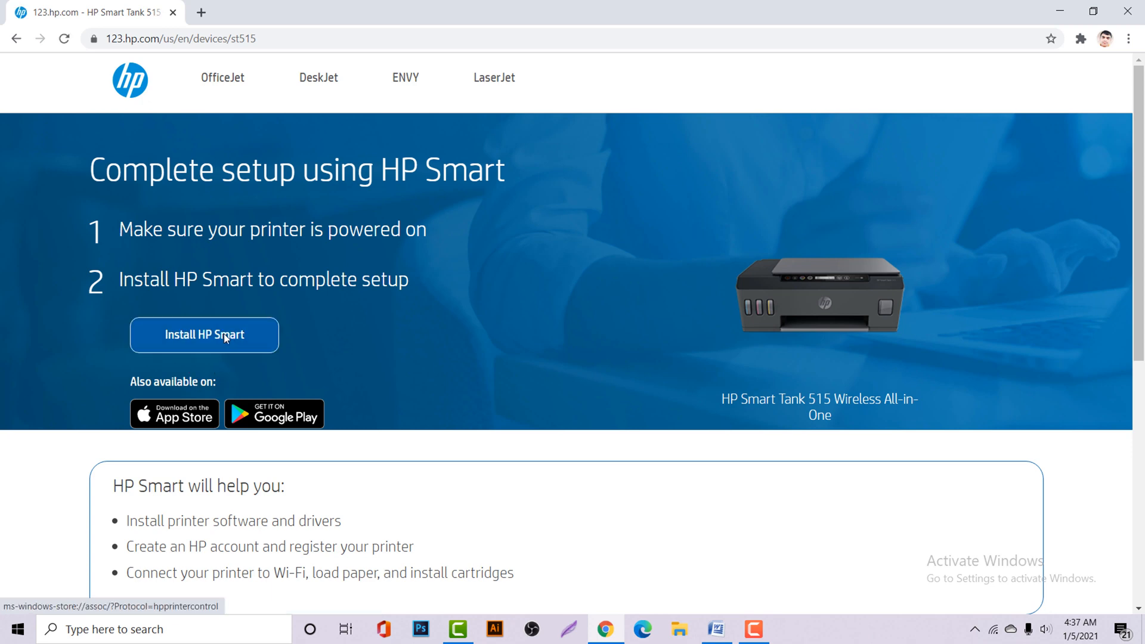
{"action": "mouse_move", "coordinate": [331, 302]}
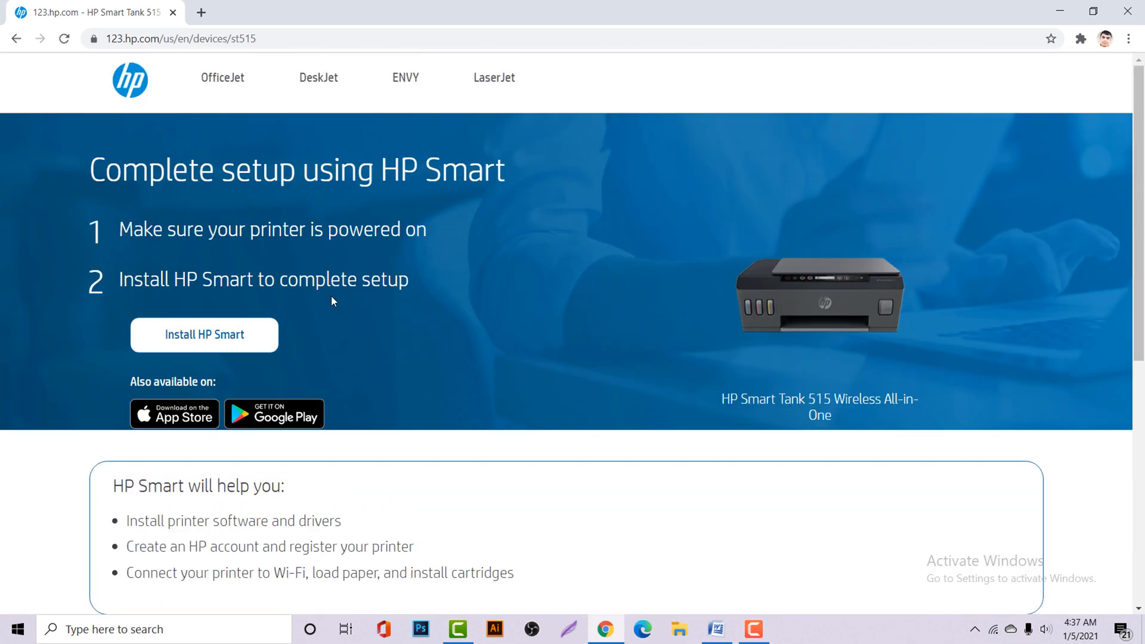
{"action": "left_click", "coordinate": [204, 334]}
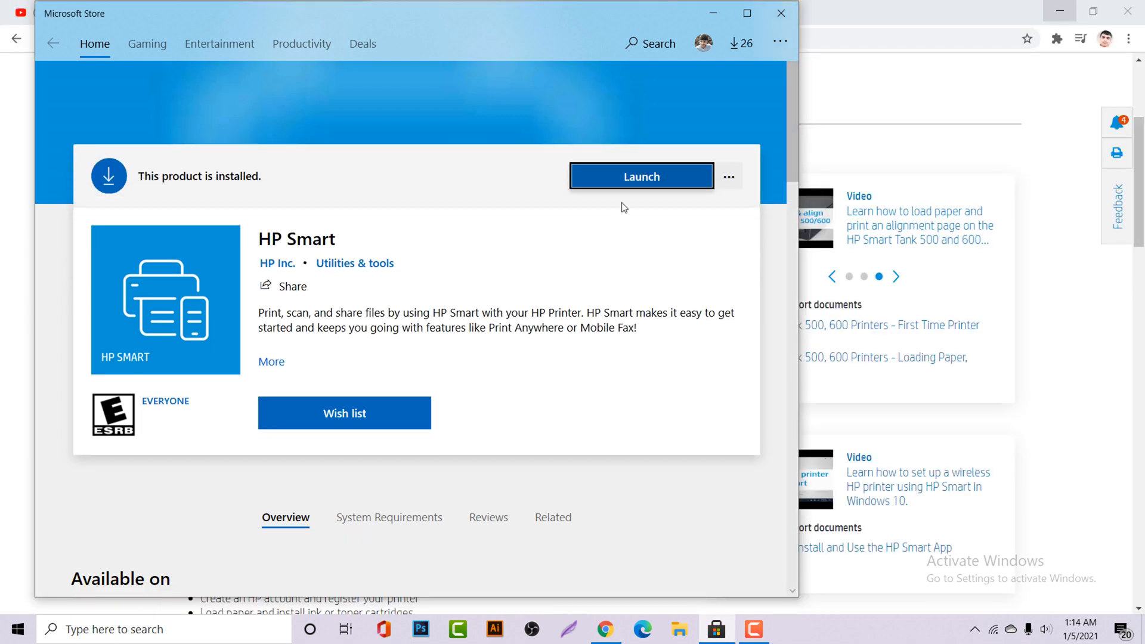
Launch HP Smart, accept the welcome terms and agree to share usage data
{"action": "left_click", "coordinate": [641, 176]}
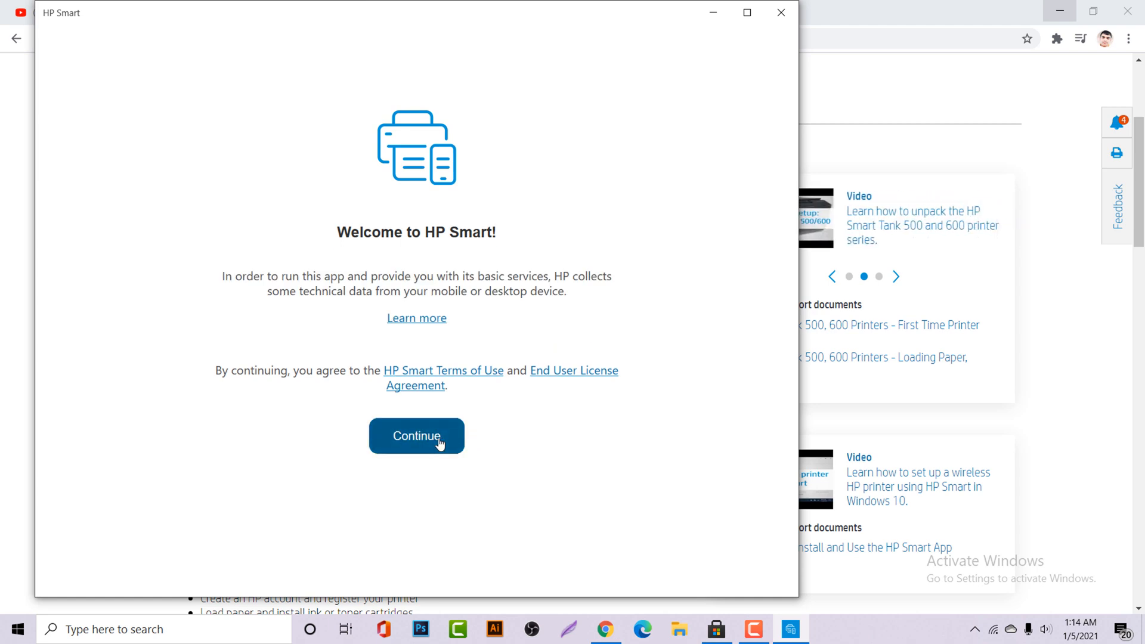
{"action": "left_click", "coordinate": [417, 436]}
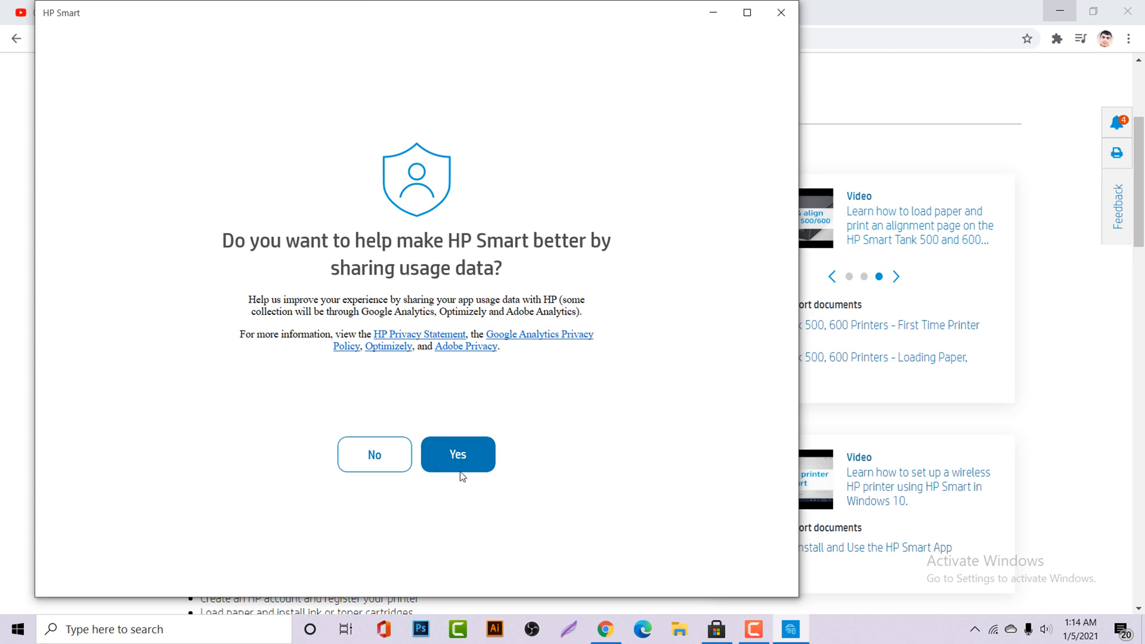
{"action": "left_click", "coordinate": [456, 455]}
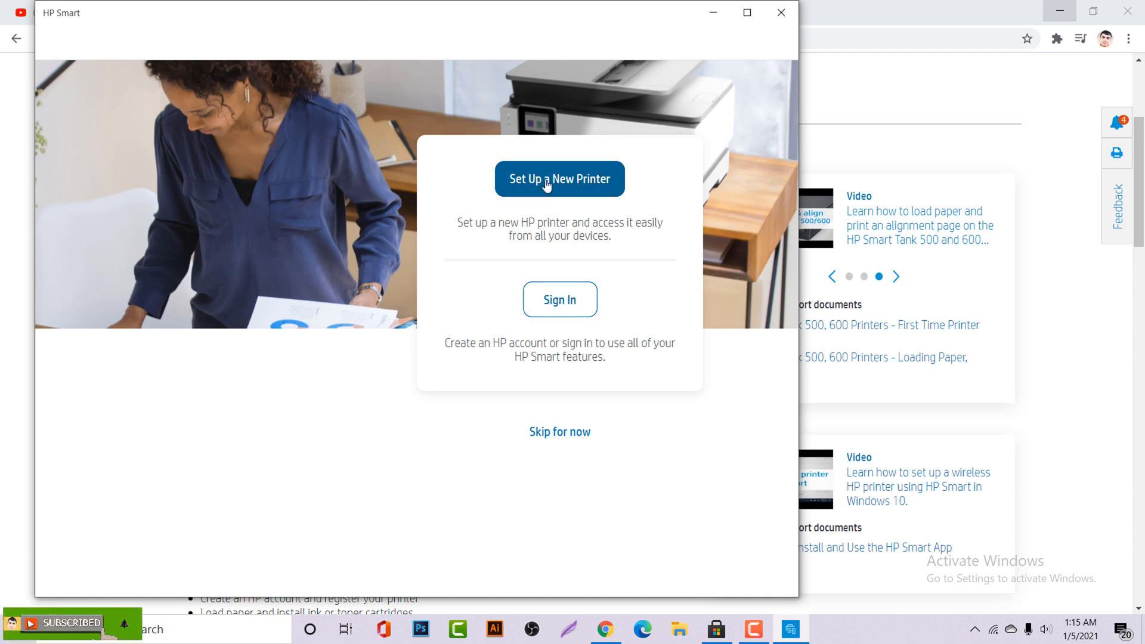
Start setup of the detected HP Smart Tank 510 and decline automatic Wi-Fi password access
{"action": "left_click", "coordinate": [560, 179]}
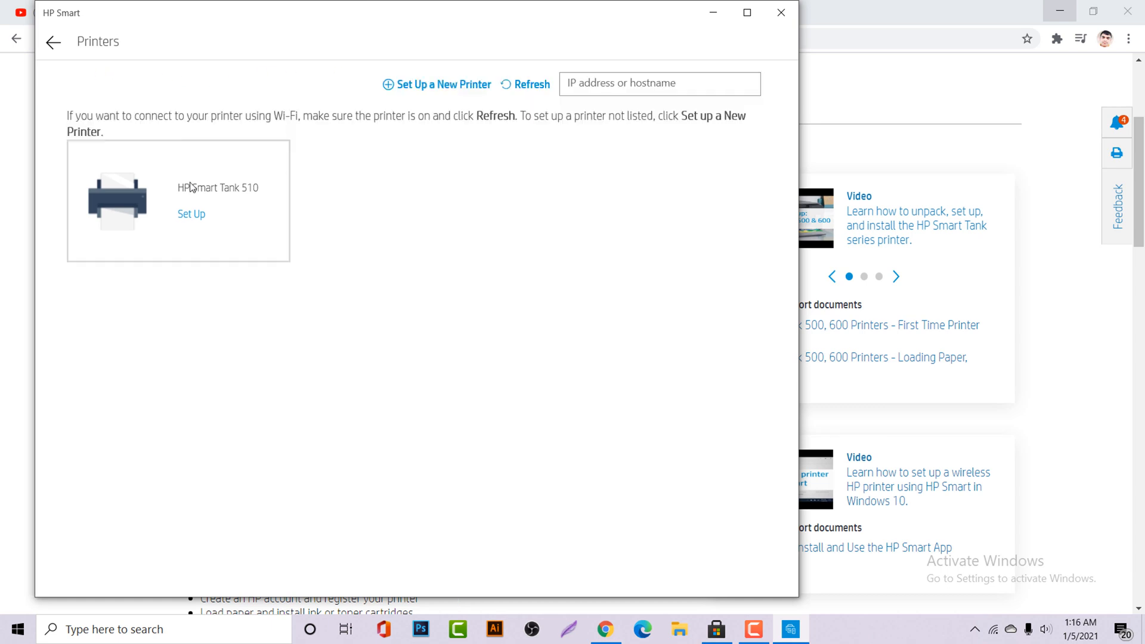
{"action": "left_click", "coordinate": [190, 214]}
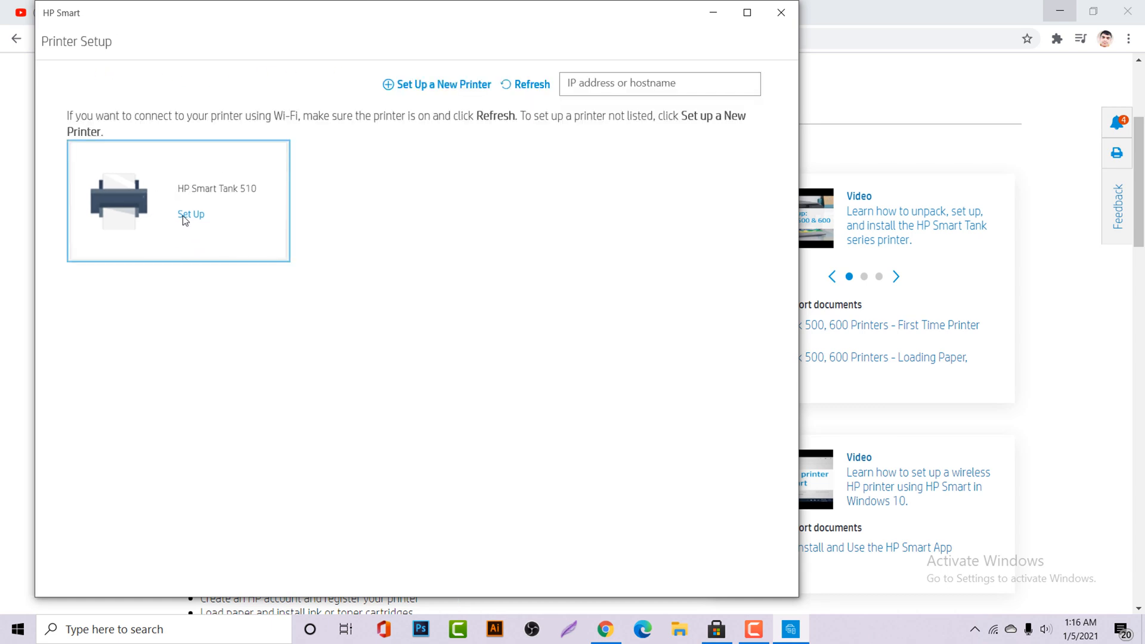
{"action": "left_click", "coordinate": [190, 213]}
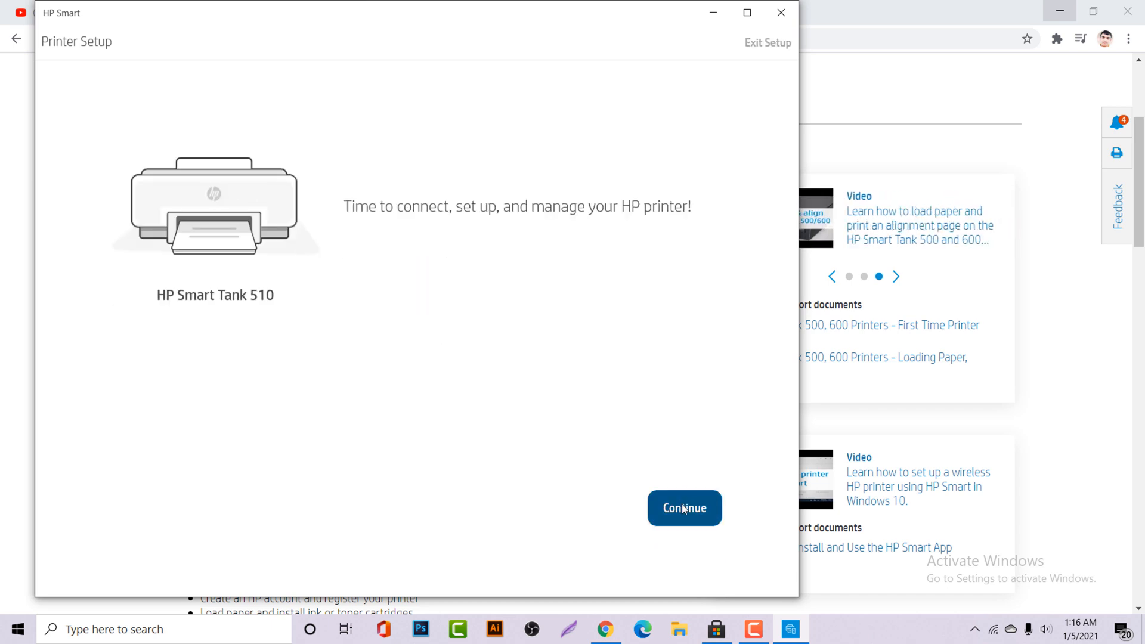
{"action": "left_click", "coordinate": [683, 508]}
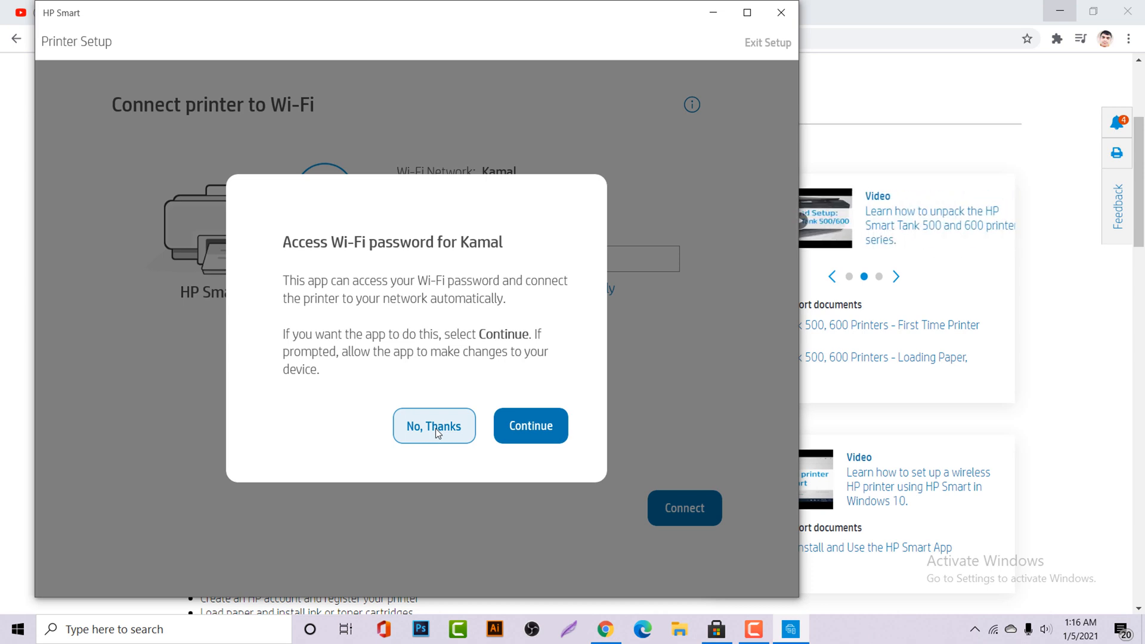
{"action": "left_click", "coordinate": [434, 426]}
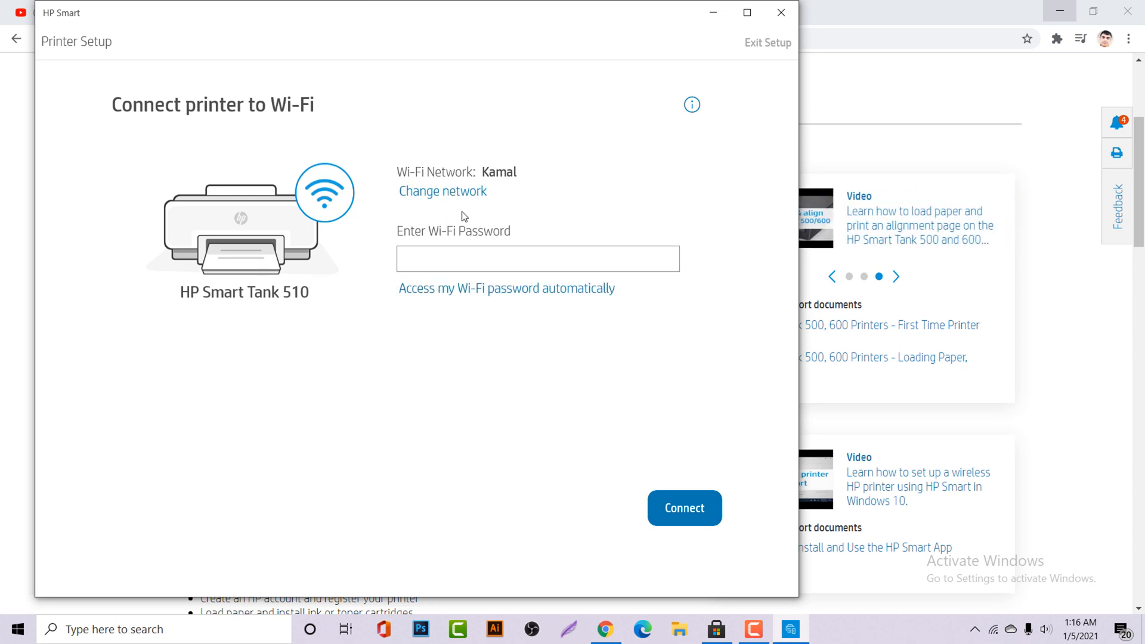
Enter the Wi-Fi password for network Kamal and connect the printer, then continue past the confirmation
{"action": "left_click", "coordinate": [537, 259]}
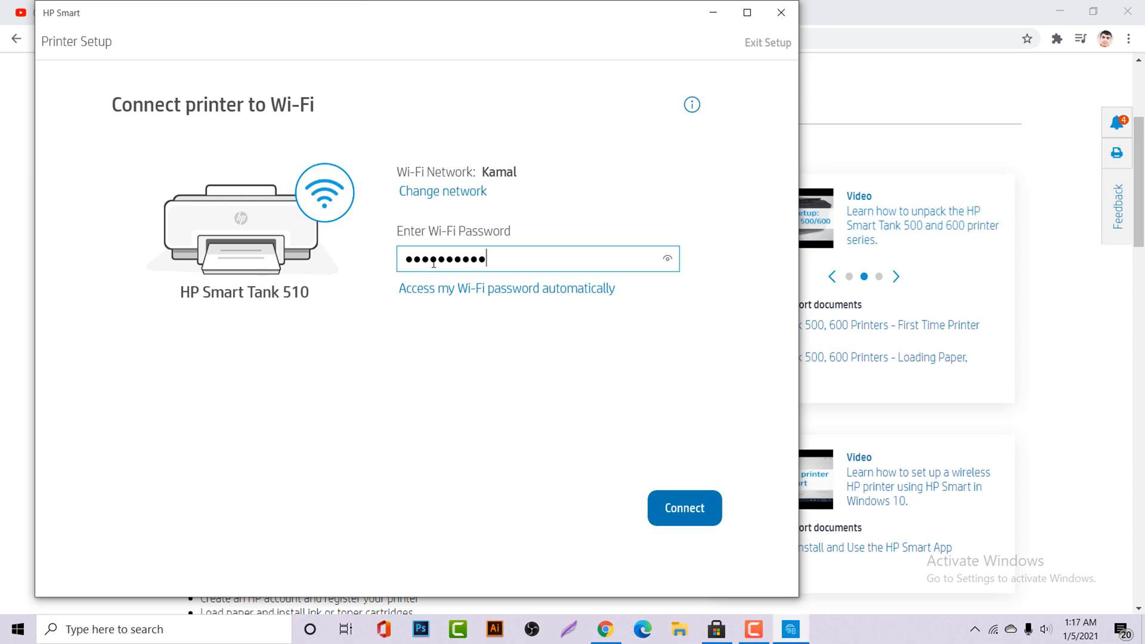
{"action": "left_click", "coordinate": [683, 508]}
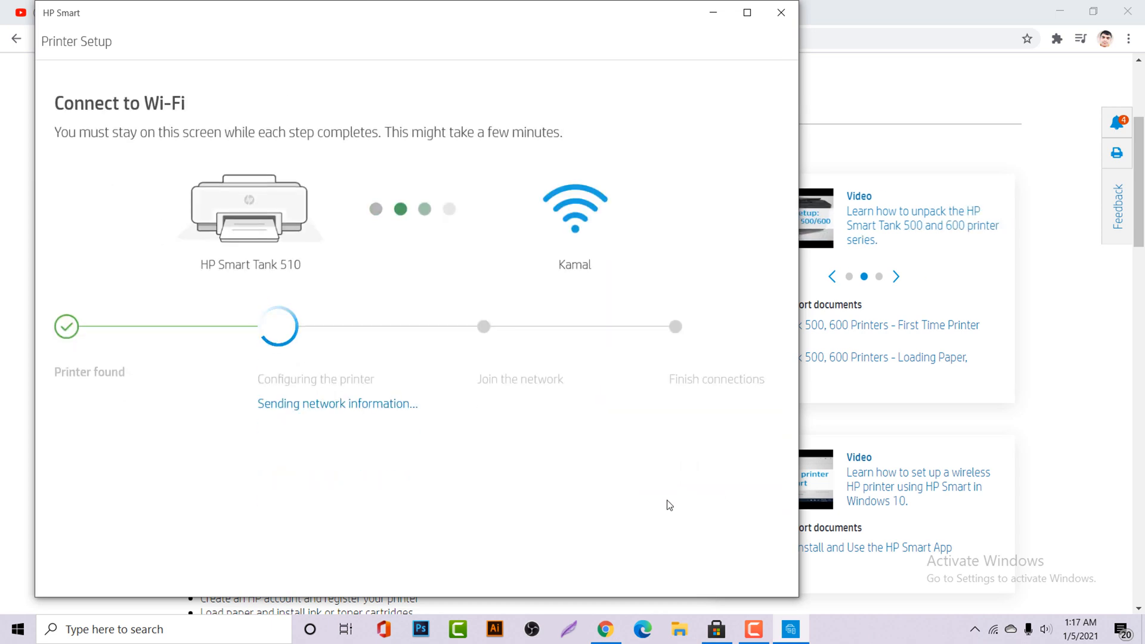
{"action": "mouse_move", "coordinate": [507, 400]}
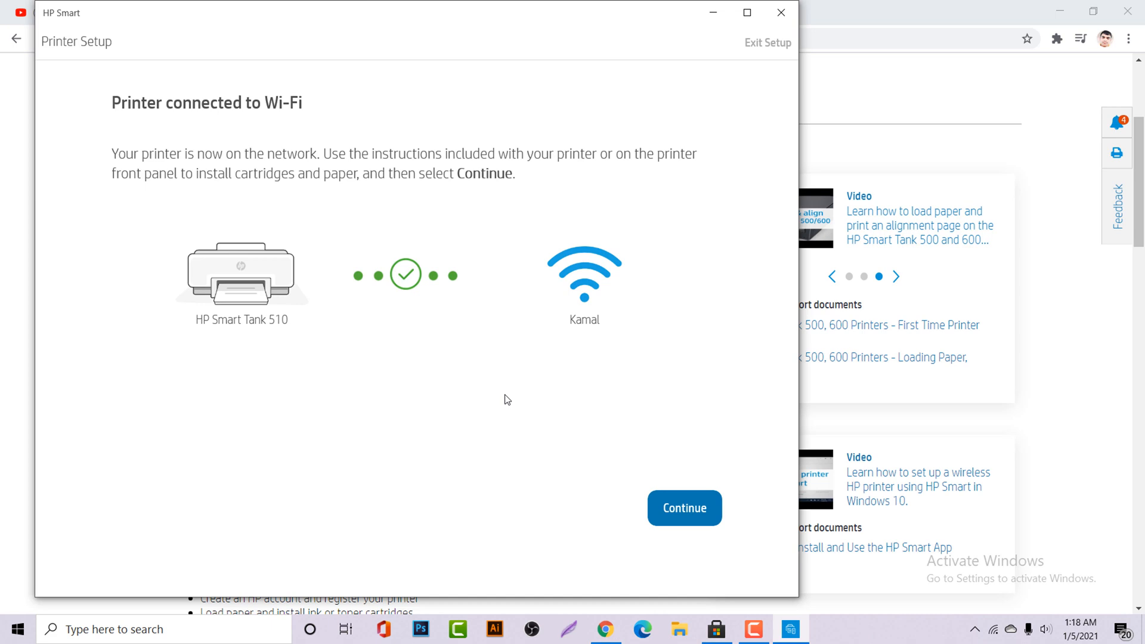
{"action": "left_click", "coordinate": [683, 508]}
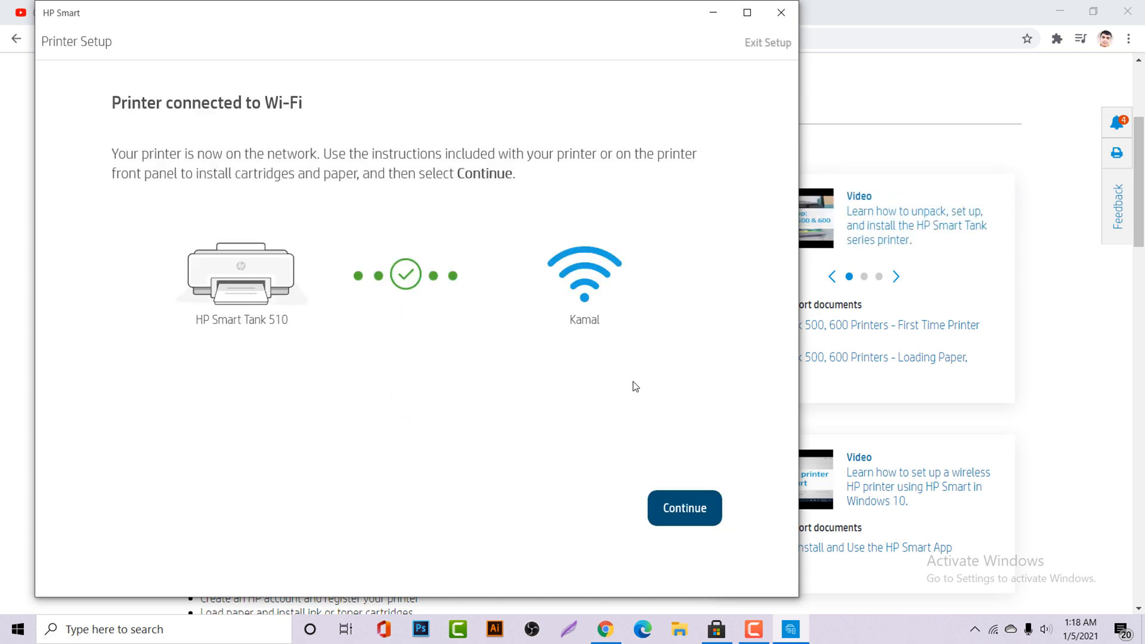
{"action": "left_click", "coordinate": [683, 508]}
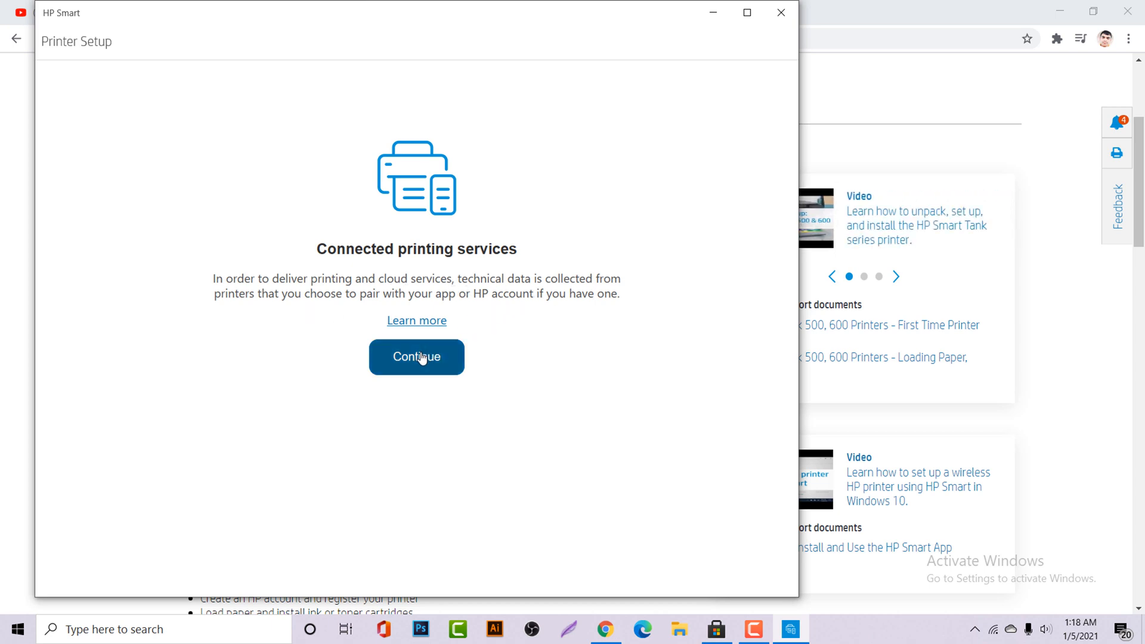
Accept the connected printing services notice and start signing in to an existing HP account
{"action": "left_click", "coordinate": [417, 357]}
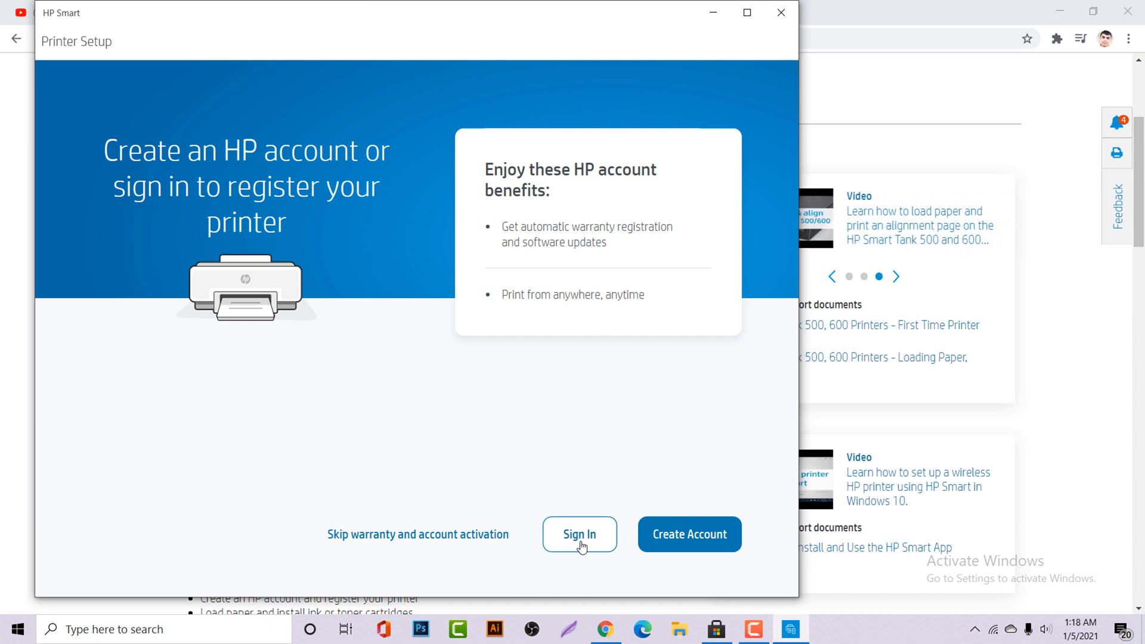
{"action": "mouse_move", "coordinate": [426, 534]}
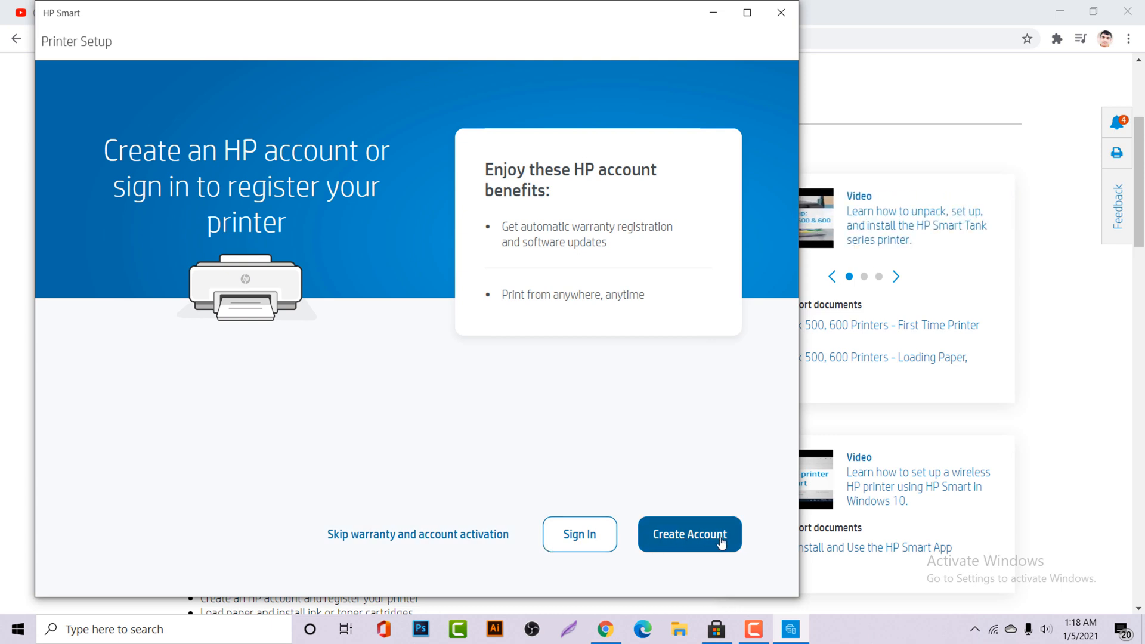
{"action": "mouse_move", "coordinate": [580, 534]}
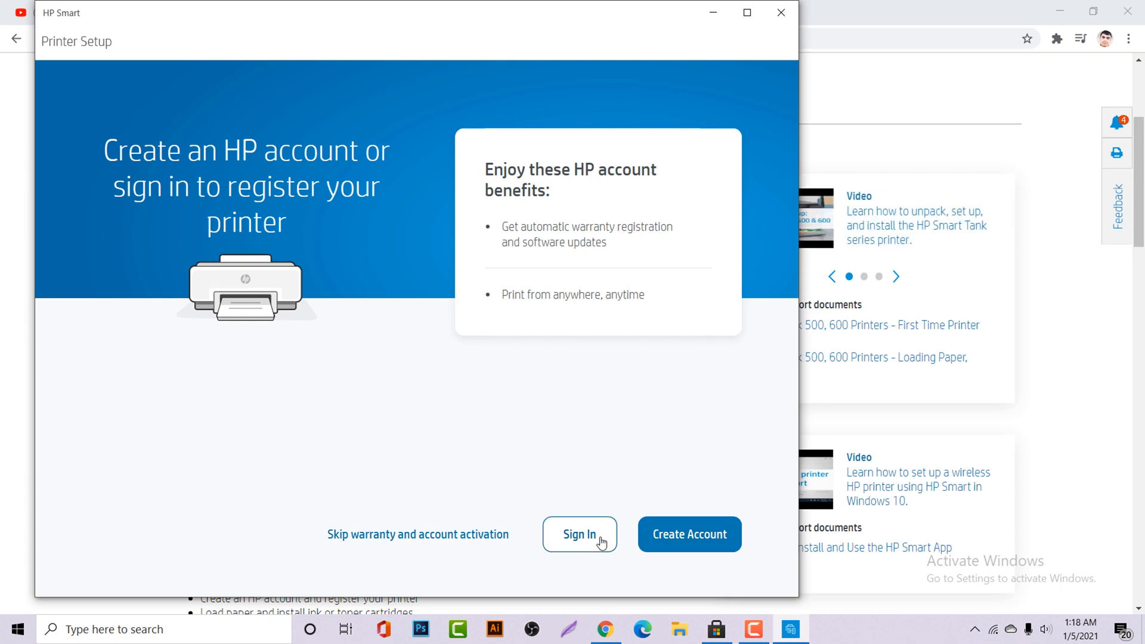
{"action": "left_click", "coordinate": [578, 535]}
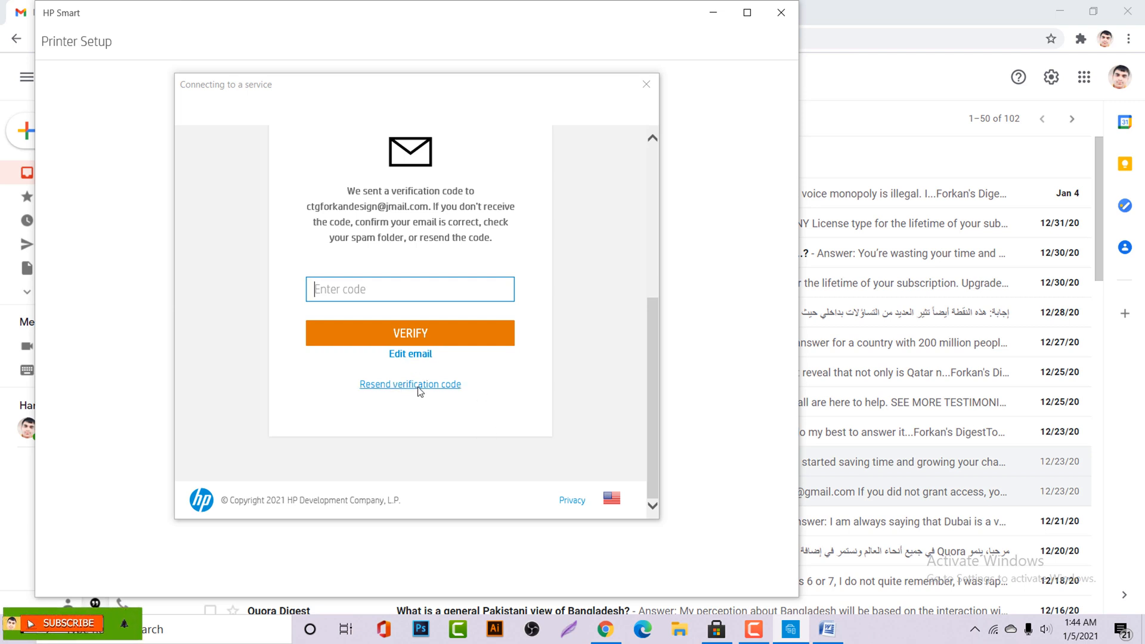
Continue past the verified-account screen and accept the account information notice
{"action": "left_click", "coordinate": [409, 333]}
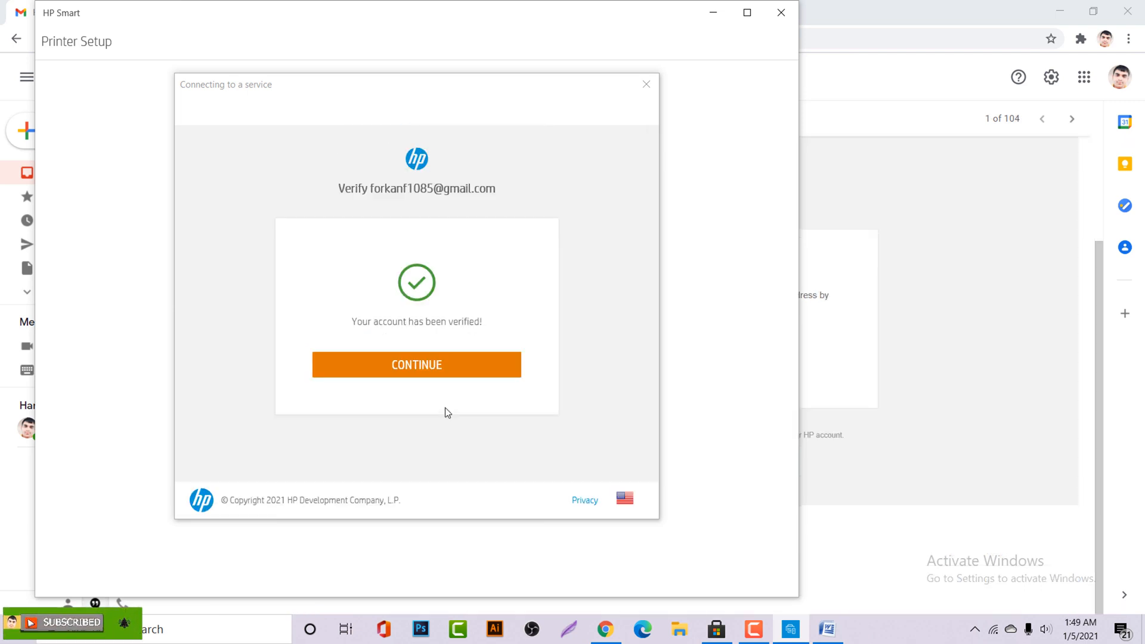
{"action": "left_click", "coordinate": [415, 365]}
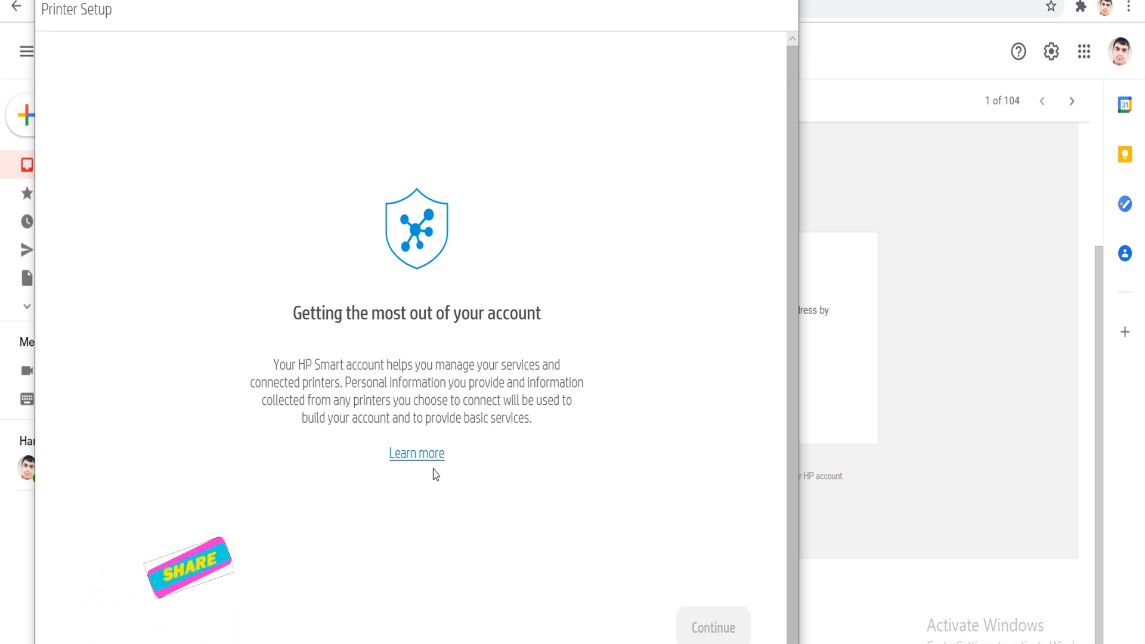
{"action": "left_click", "coordinate": [712, 626]}
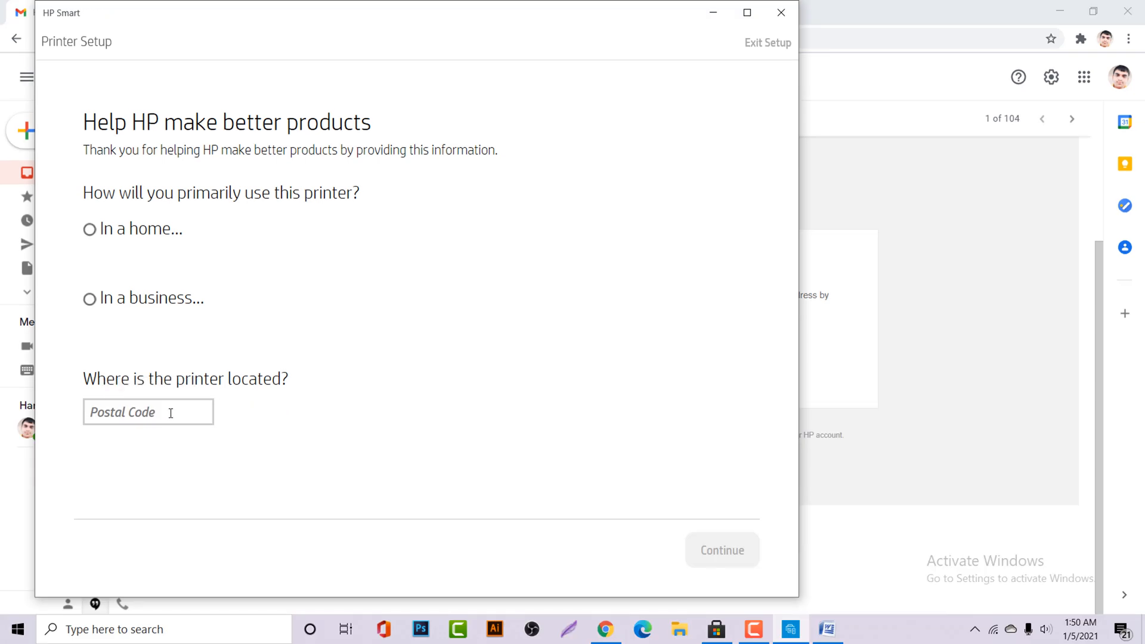
Answer the usage survey as home use, after toggling business, and submit it
{"action": "left_click", "coordinate": [89, 229]}
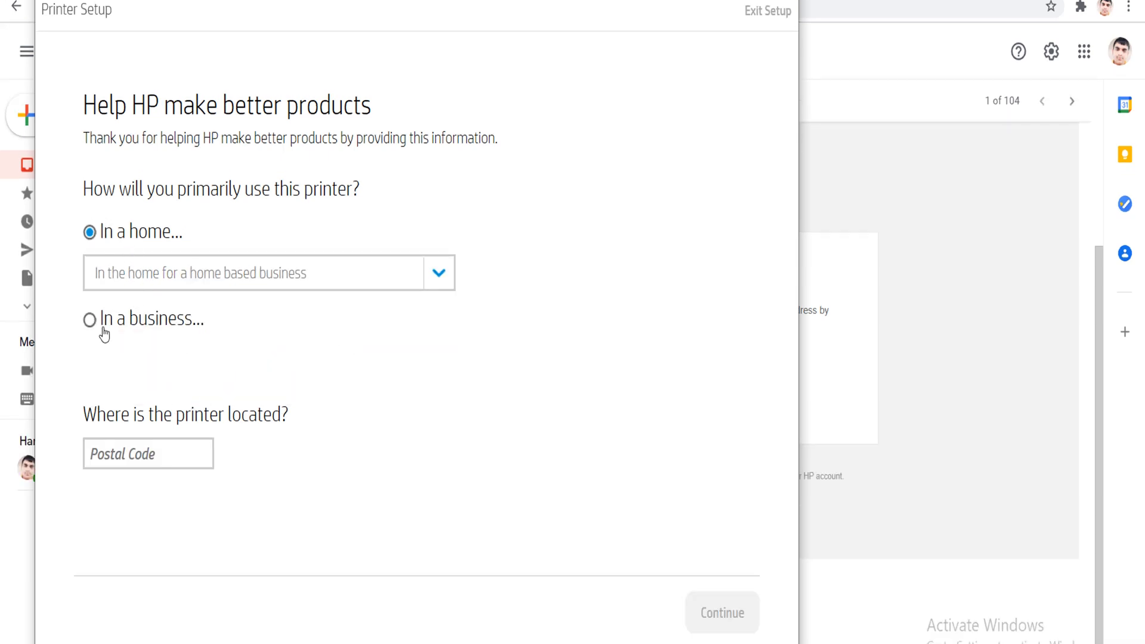
{"action": "left_click", "coordinate": [89, 320]}
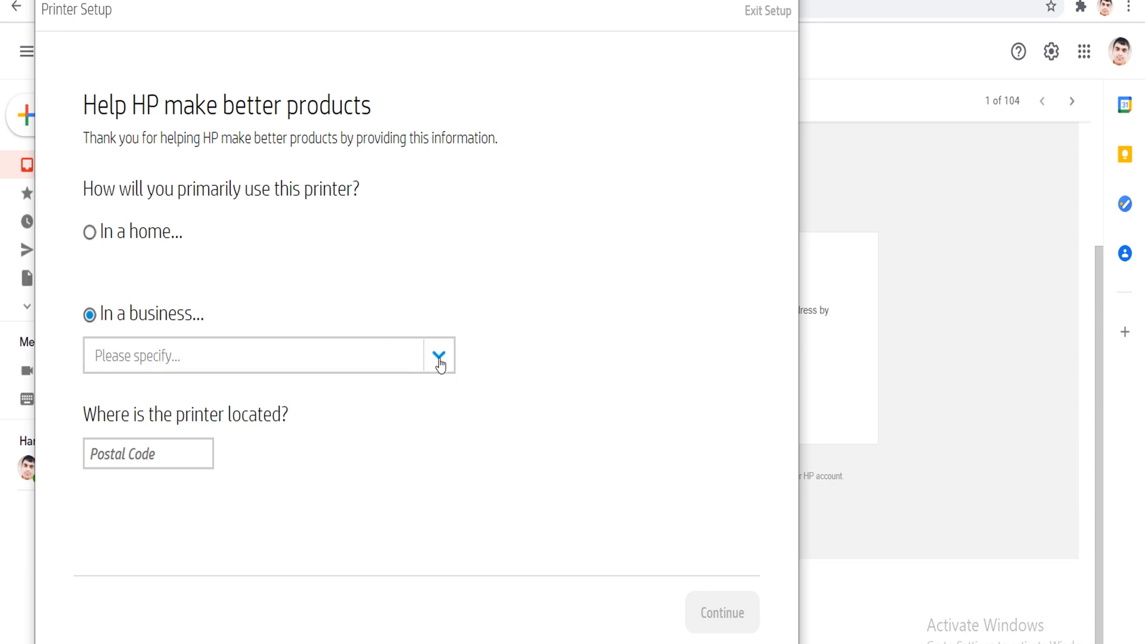
{"action": "left_click", "coordinate": [438, 356]}
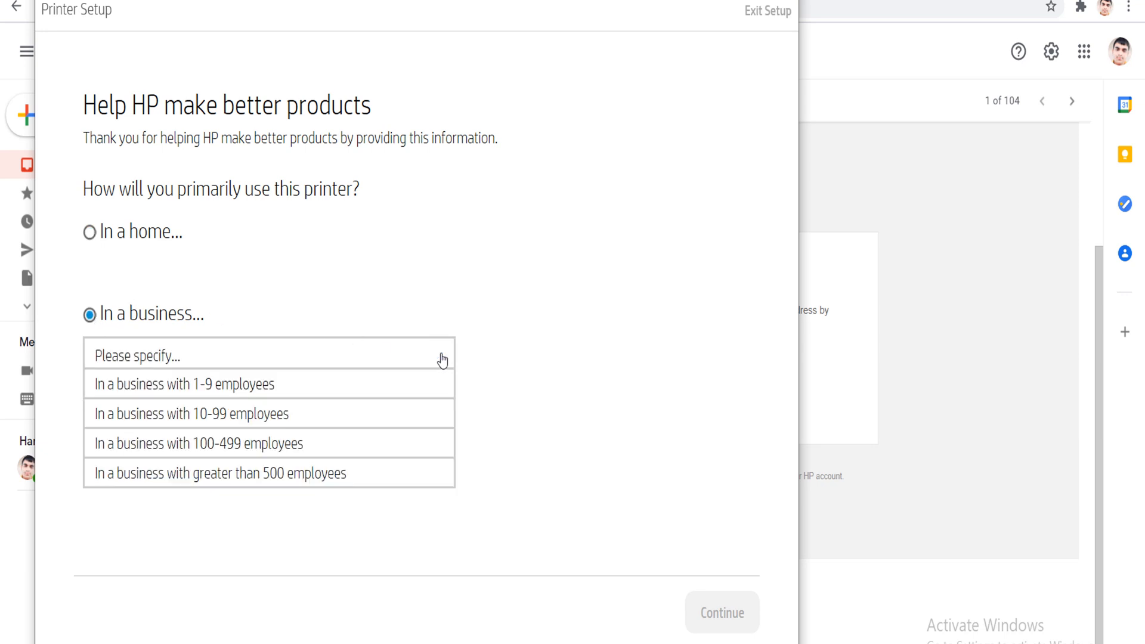
{"action": "left_click", "coordinate": [89, 232]}
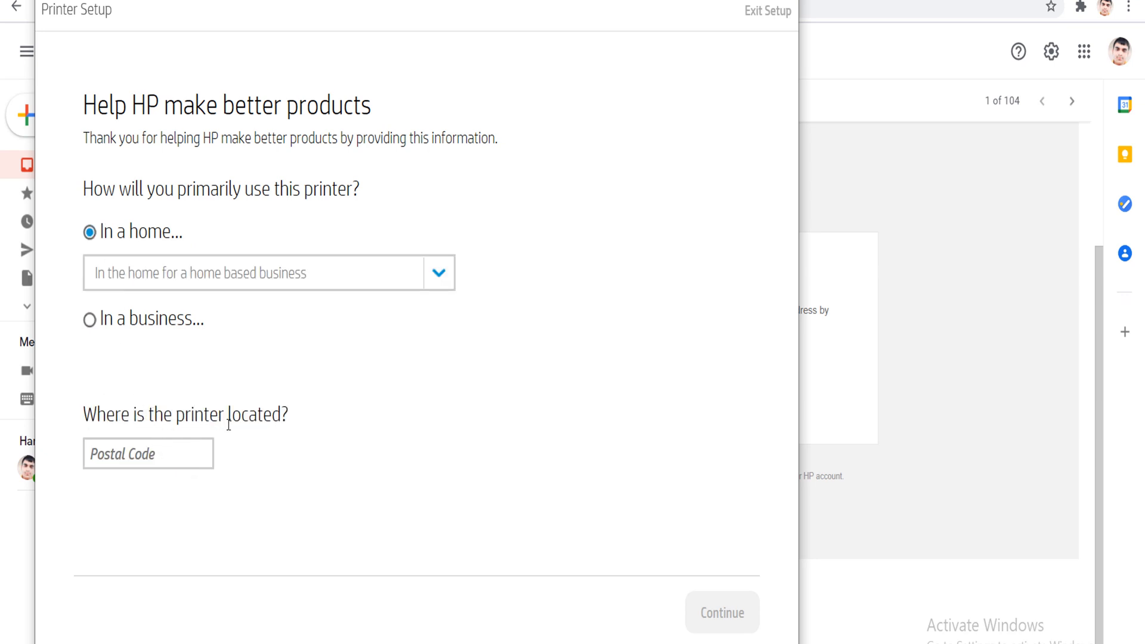
{"action": "left_click_drag", "start_coordinate": [82, 415], "coordinate": [285, 415]}
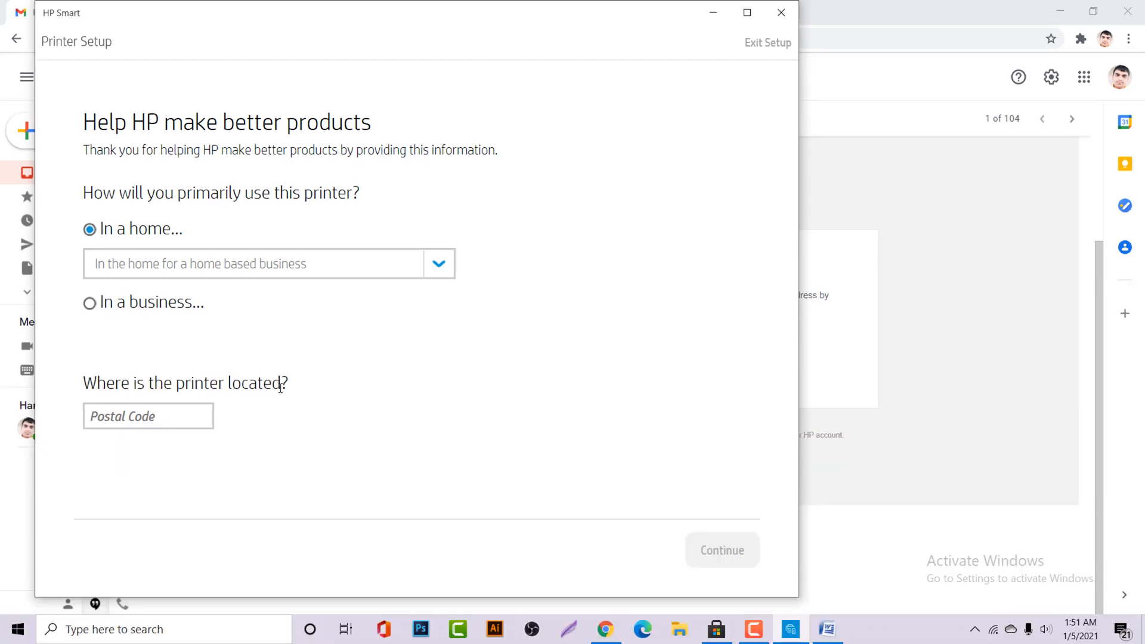
{"action": "left_click", "coordinate": [721, 550]}
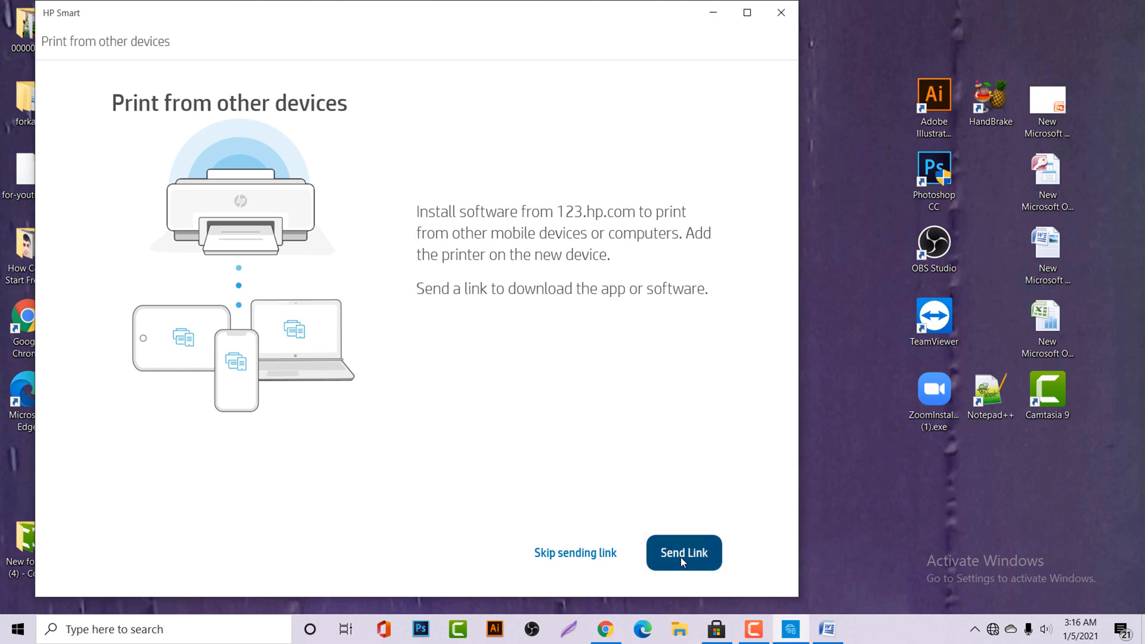
Send a link for downloading the app to print from other devices
{"action": "left_click", "coordinate": [682, 552]}
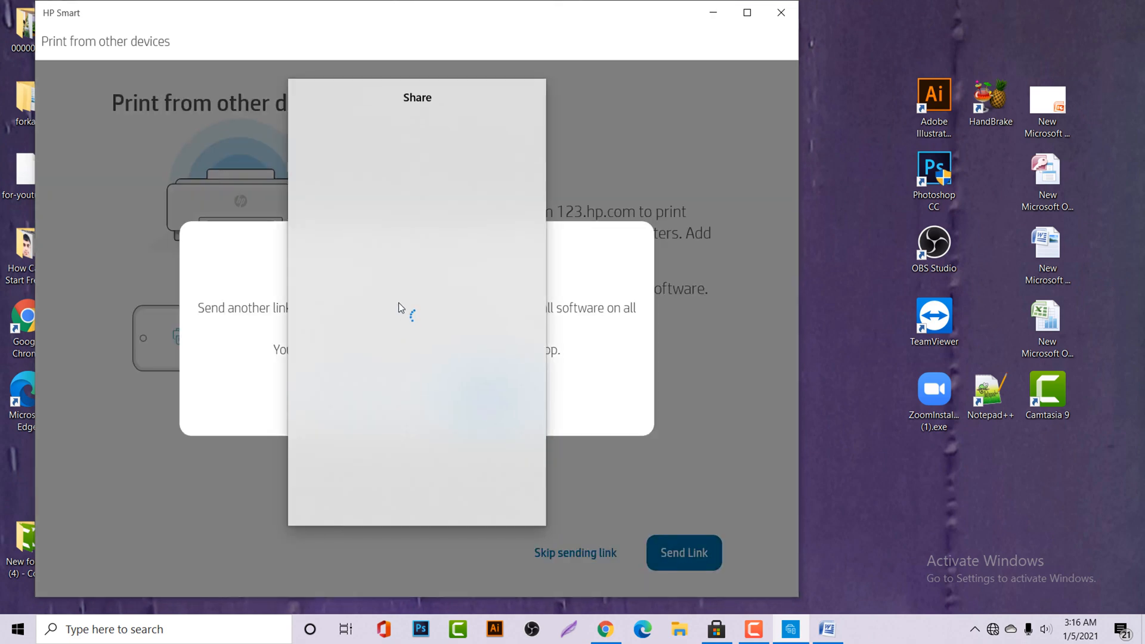